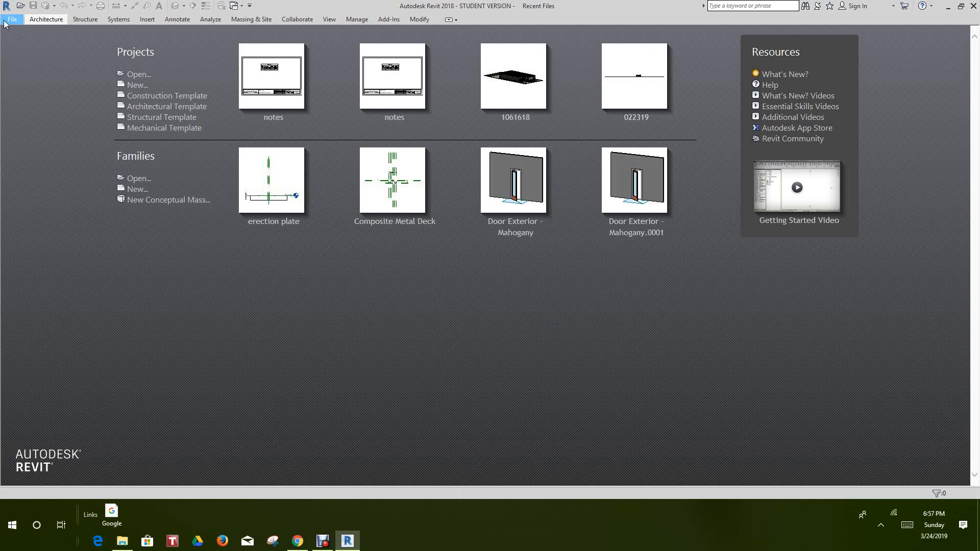
Start a new family from the Revit File menu for the annotation notes.
{"action": "left_click", "coordinate": [11, 19]}
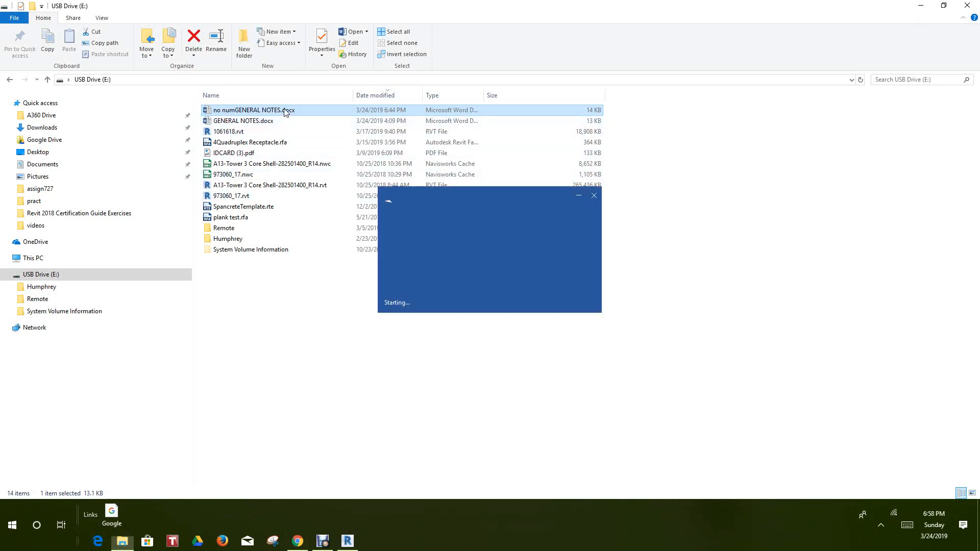
Open 'no numGENERAL NOTES.docx' from USB Drive (E:).
{"action": "double_click", "coordinate": [253, 110]}
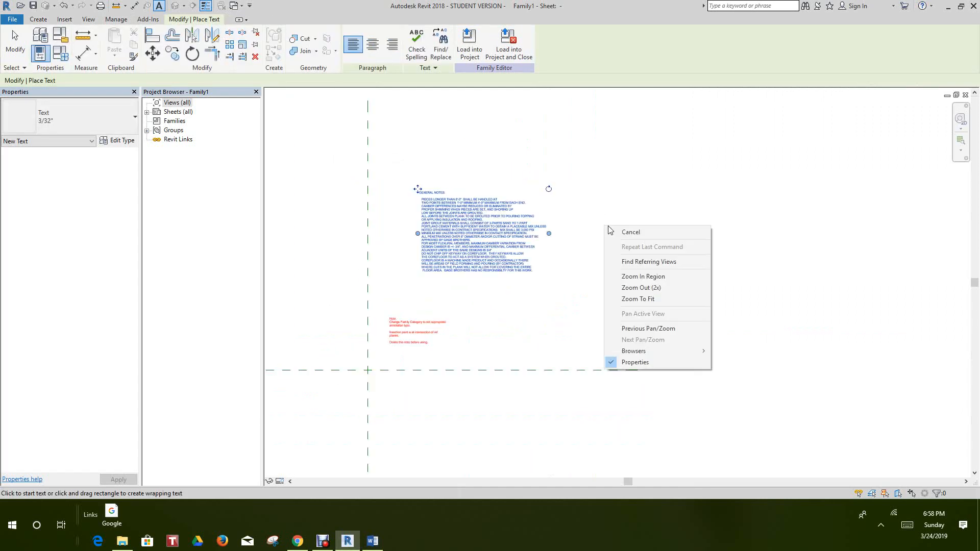
Finish placing the pasted general notes text note and stop adding more text.
{"action": "left_click", "coordinate": [630, 232]}
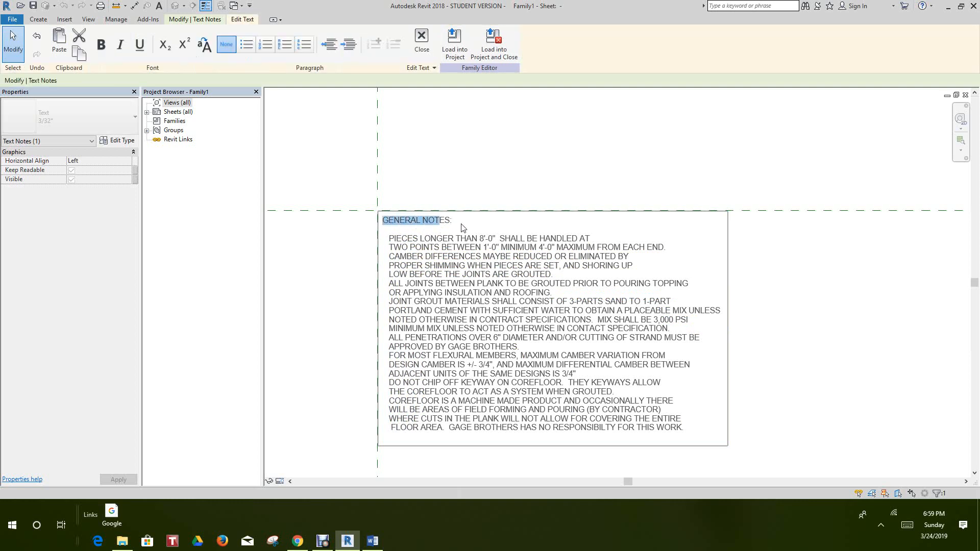
Bold the GENERAL NOTES heading and letter the note lines A through V.
{"action": "left_click", "coordinate": [101, 44]}
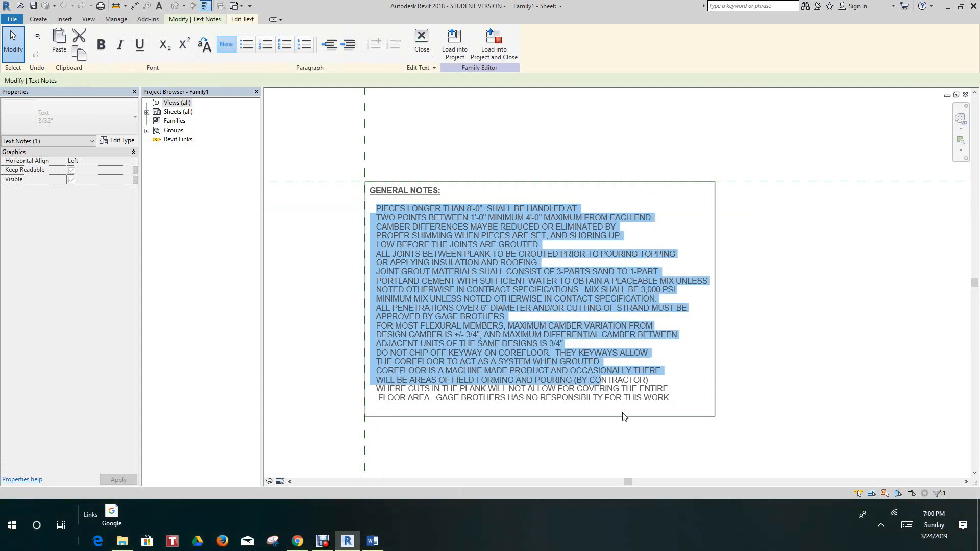
{"action": "left_click", "coordinate": [284, 44]}
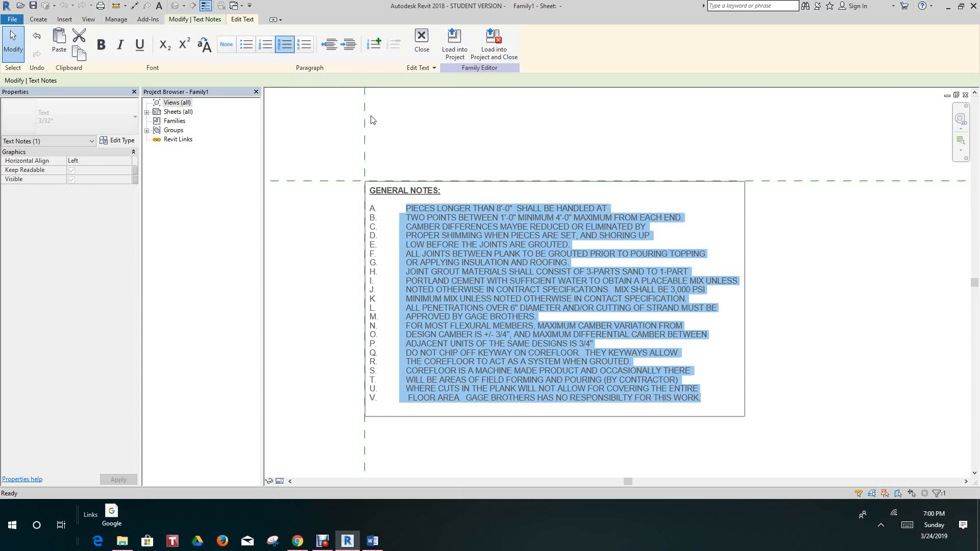
{"action": "mouse_move", "coordinate": [325, 115]}
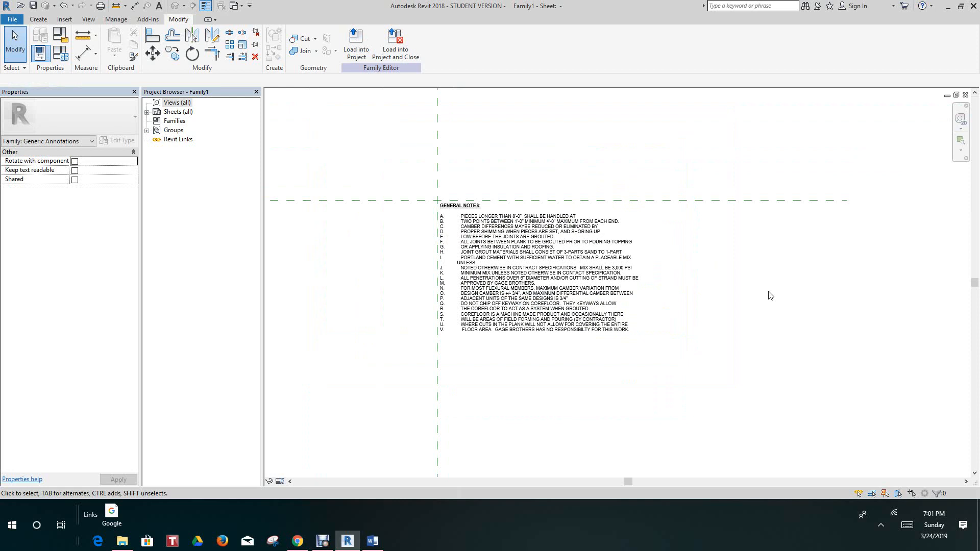
{"action": "mouse_move", "coordinate": [862, 412]}
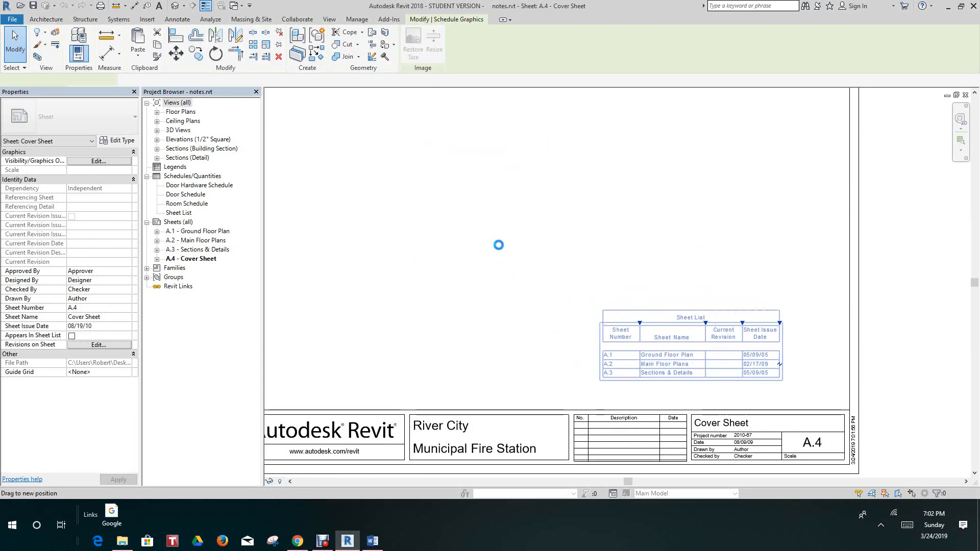
Switch windows toward the notes project to reach the A.4 Cover Sheet.
{"action": "left_click", "coordinate": [45, 19]}
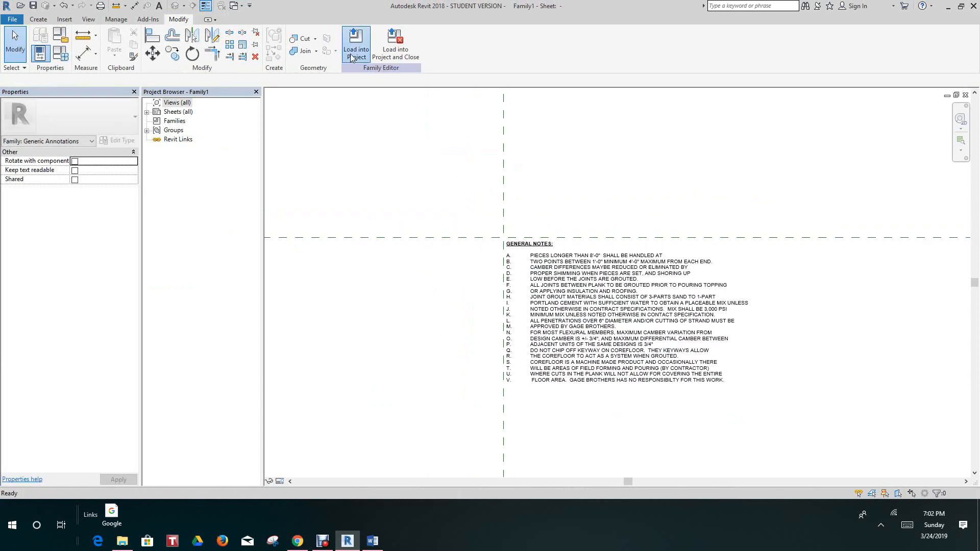
Load the general notes family into the notes project for placement on the cover sheet.
{"action": "left_click", "coordinate": [356, 42]}
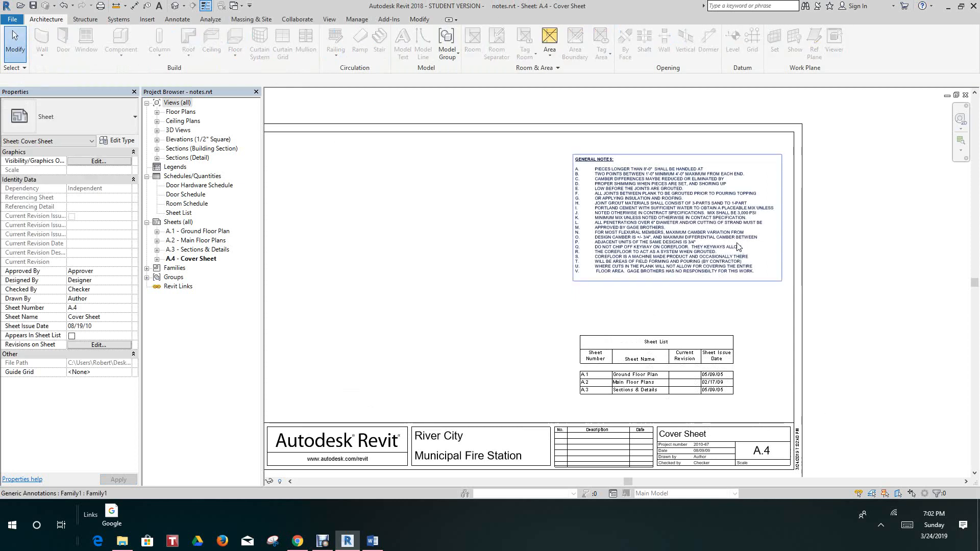